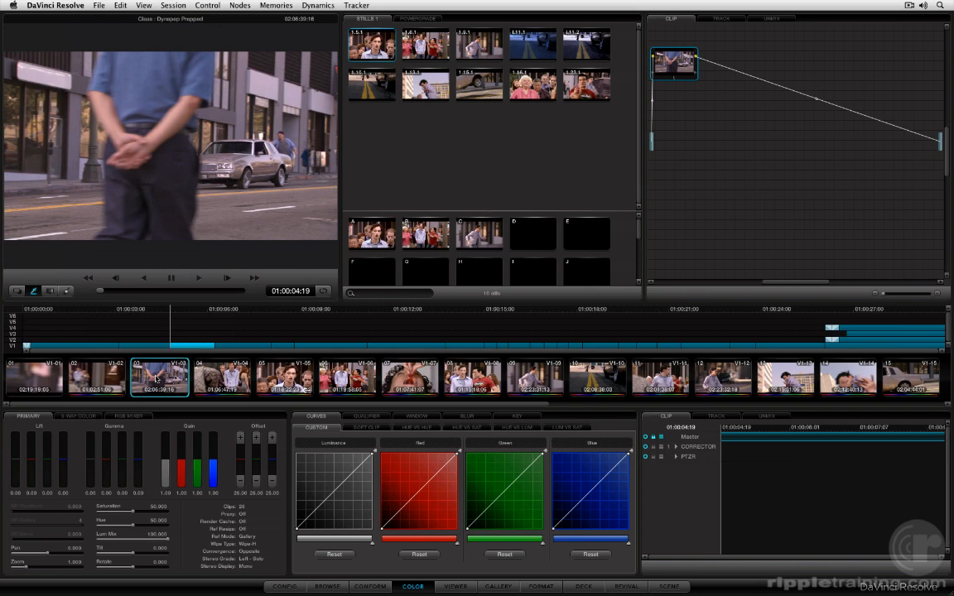
- Show the primary colour wheels, the window shapes palette and the hue-vs-hue curve, returning to custom RGB curves
click(165, 251)
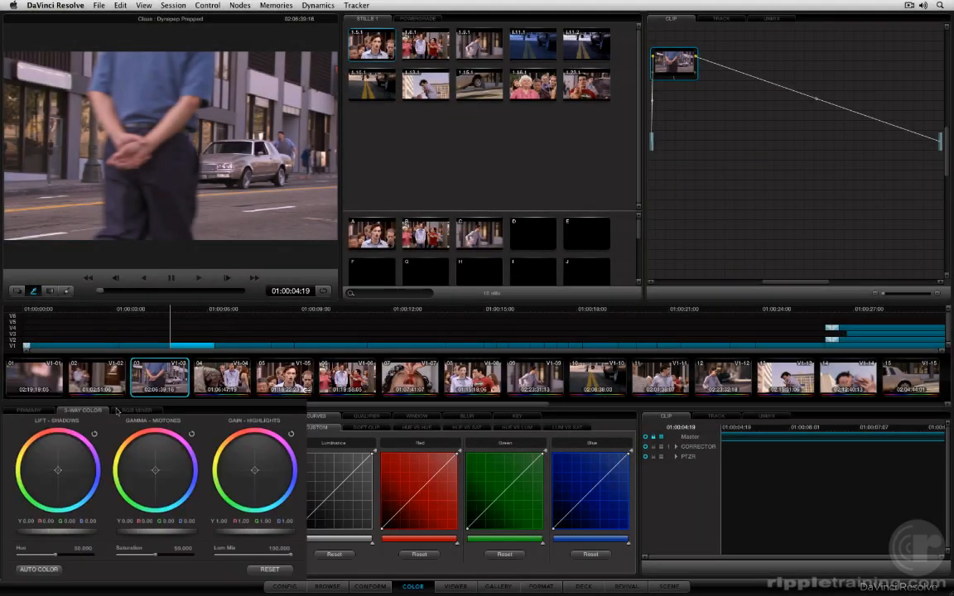
click(418, 416)
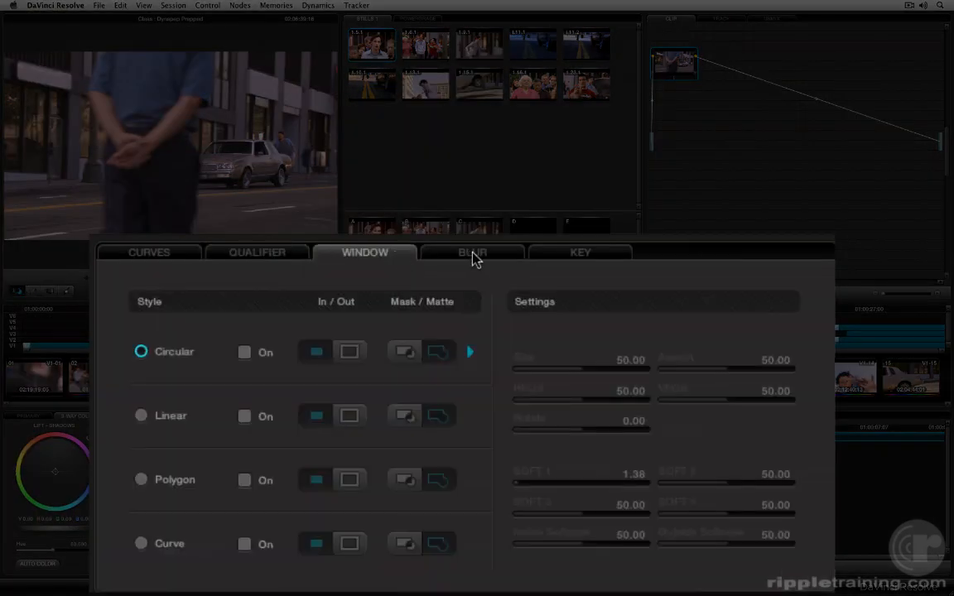
click(579, 252)
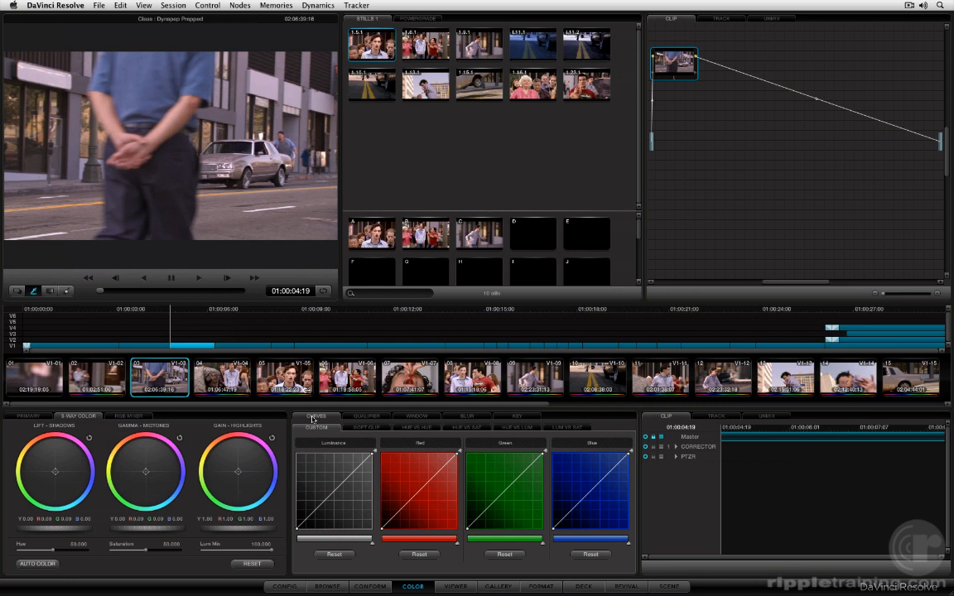
click(417, 427)
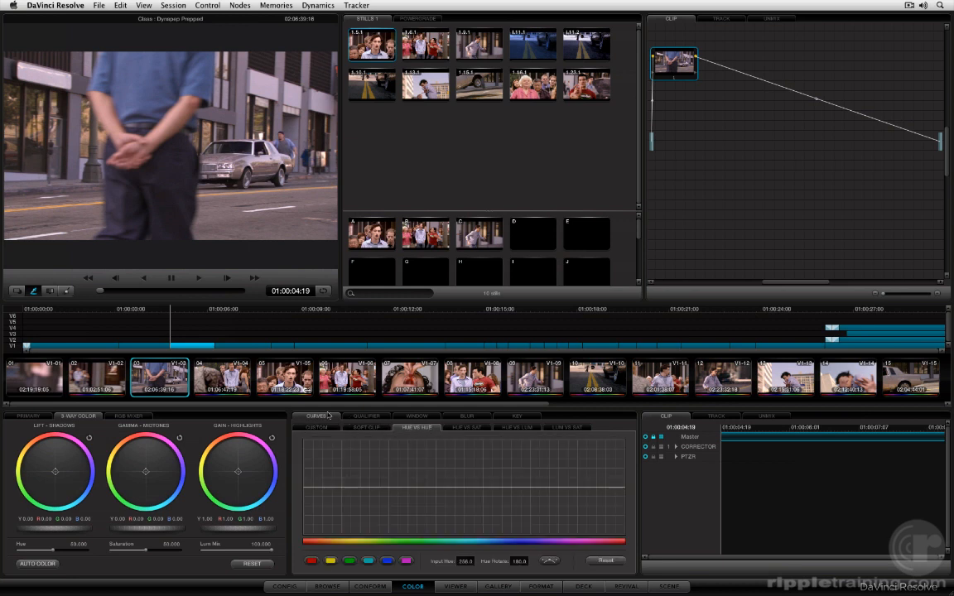
click(316, 427)
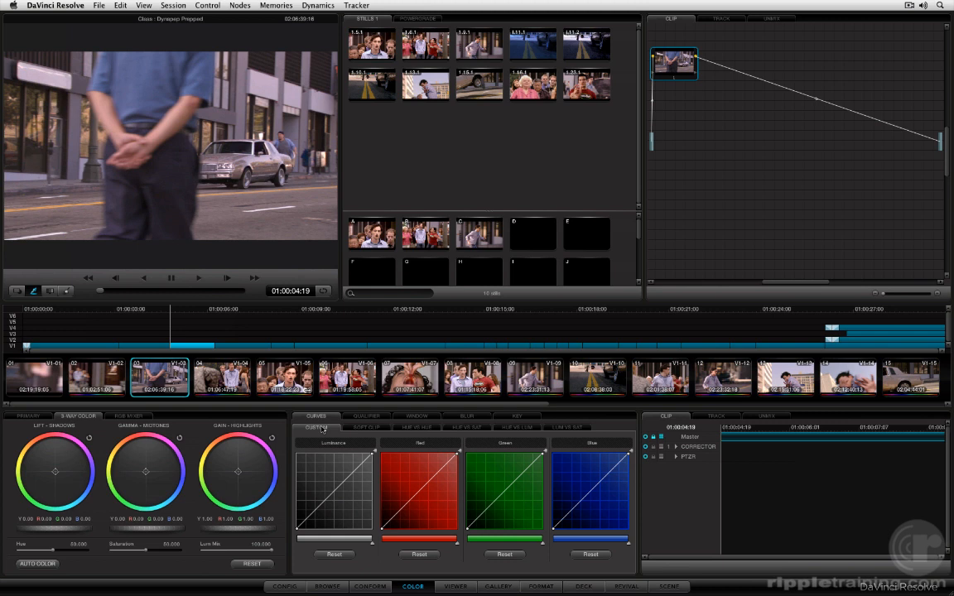
- Select the close-up shot, show its face window and hue curves, then reselect the street shot
click(285, 378)
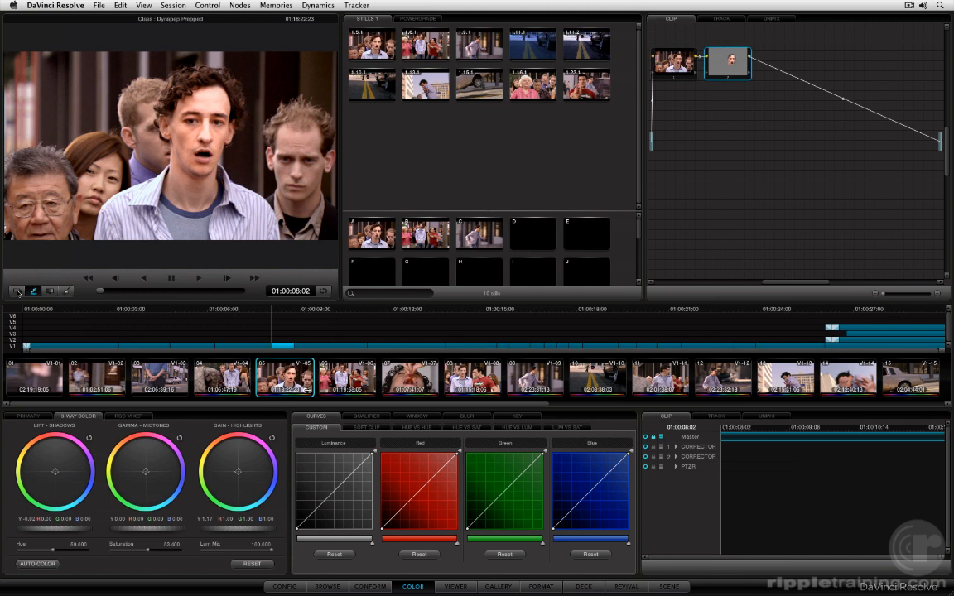
click(16, 291)
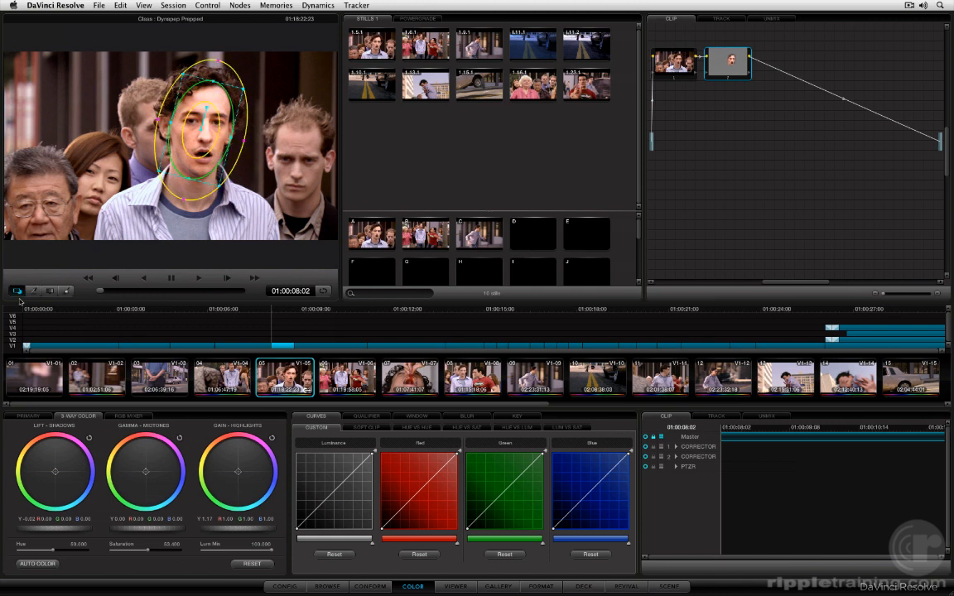
click(467, 427)
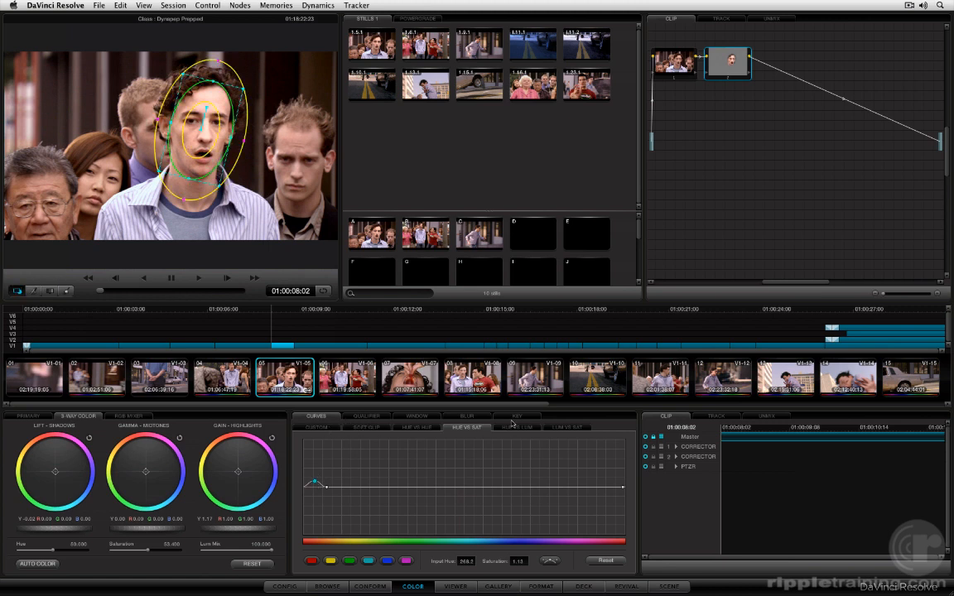
click(516, 428)
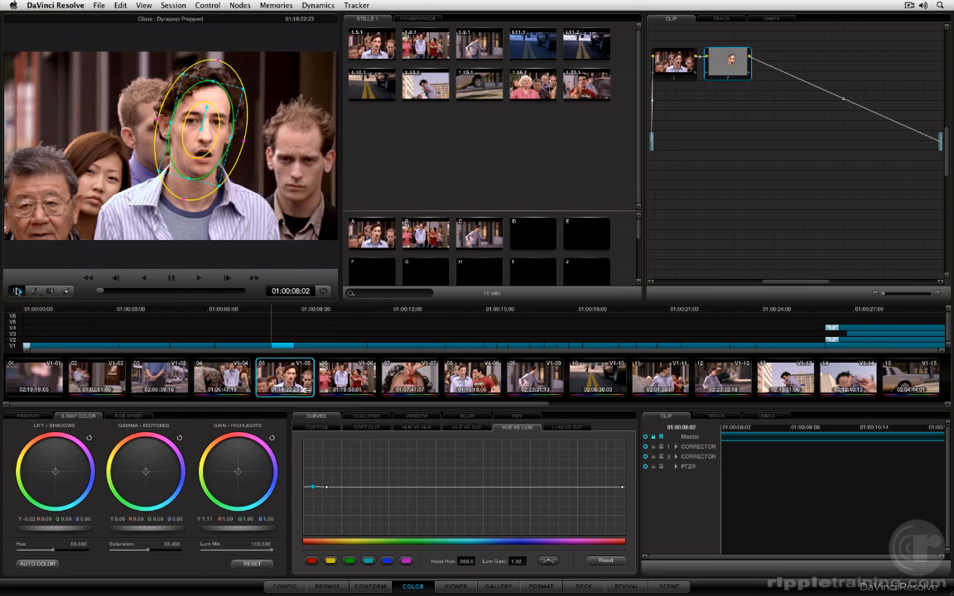
click(159, 377)
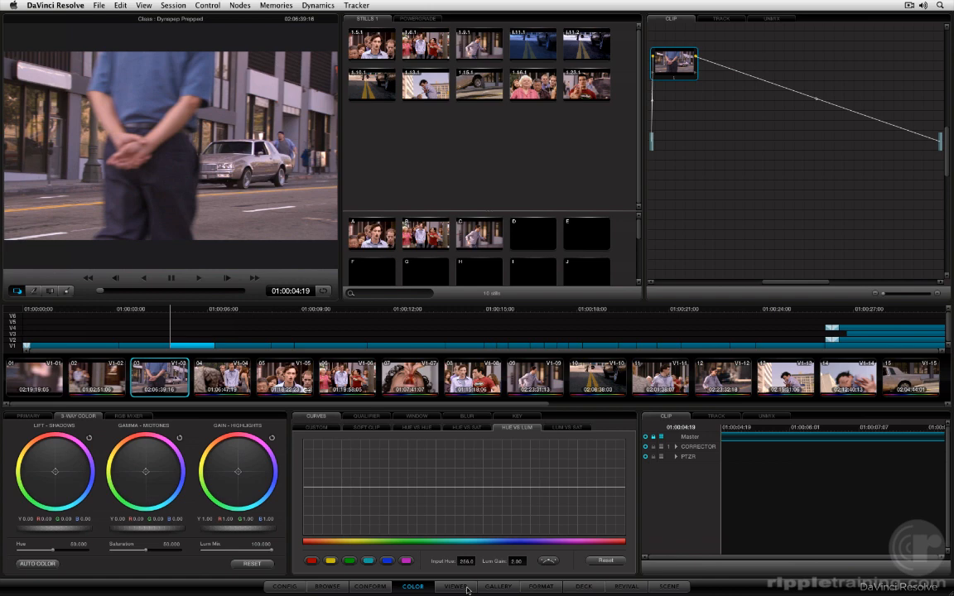
- Show the street shot on the full-size Viewer page, returning briefly to the Color page in between
click(455, 587)
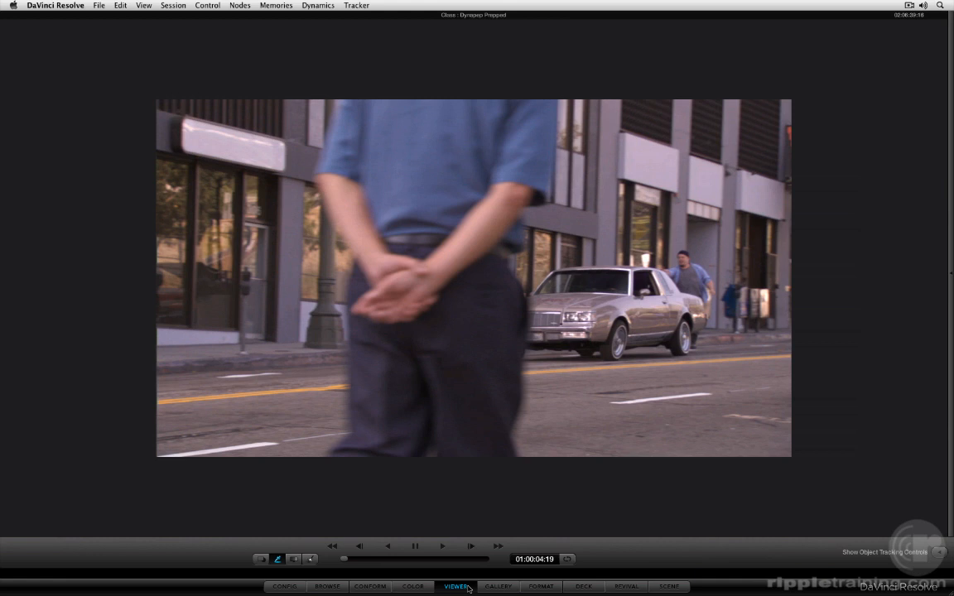
click(412, 586)
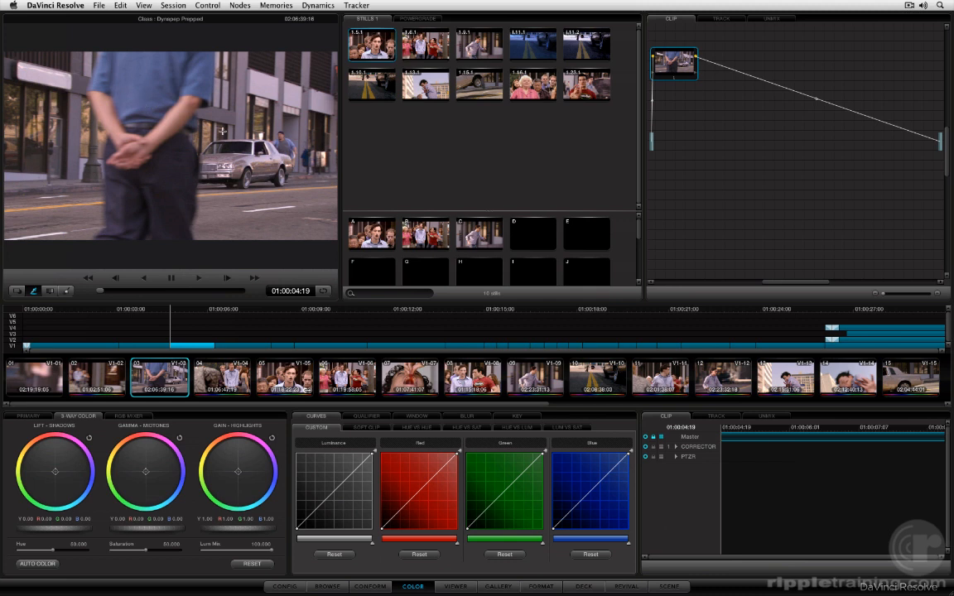
mouse_move(143, 119)
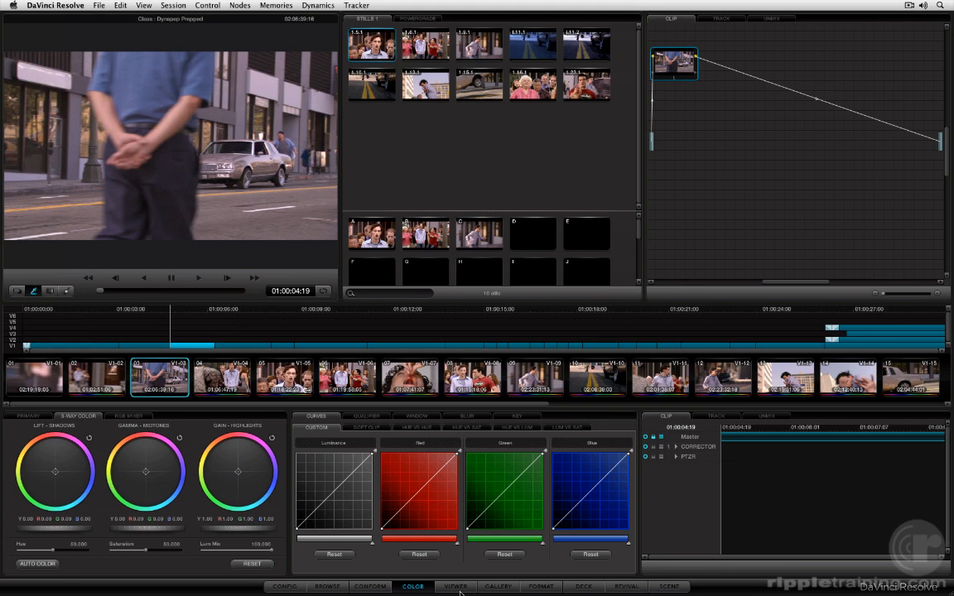
click(454, 586)
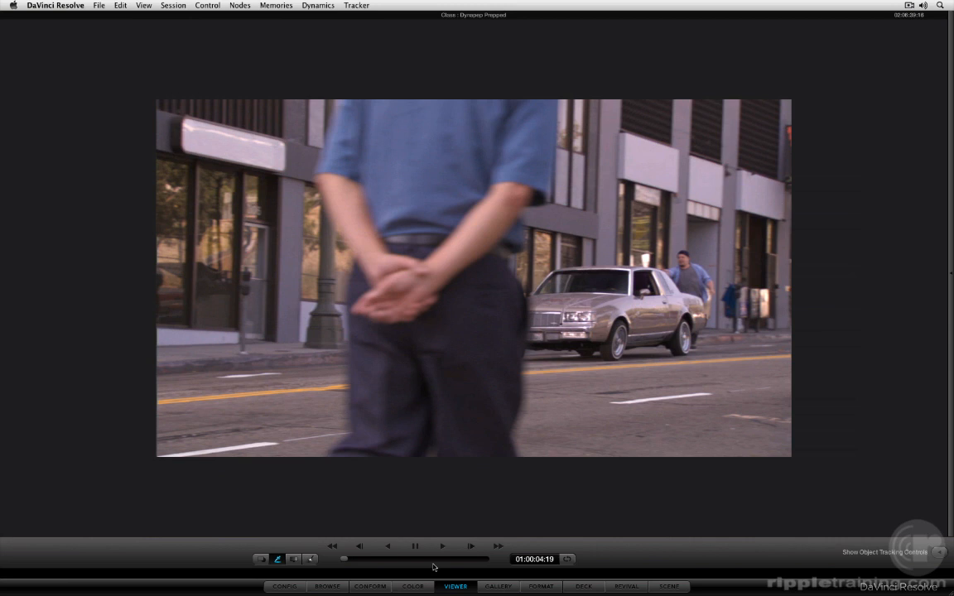
mouse_move(431, 566)
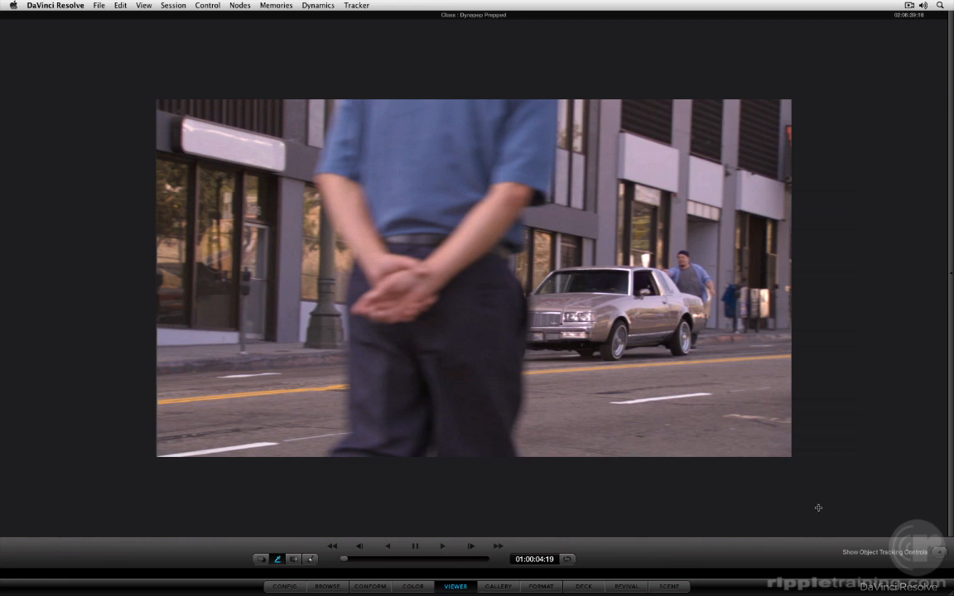
- Toggle the object tracking controls, switch tracking back to window tracking, then go to the Gallery page
click(885, 553)
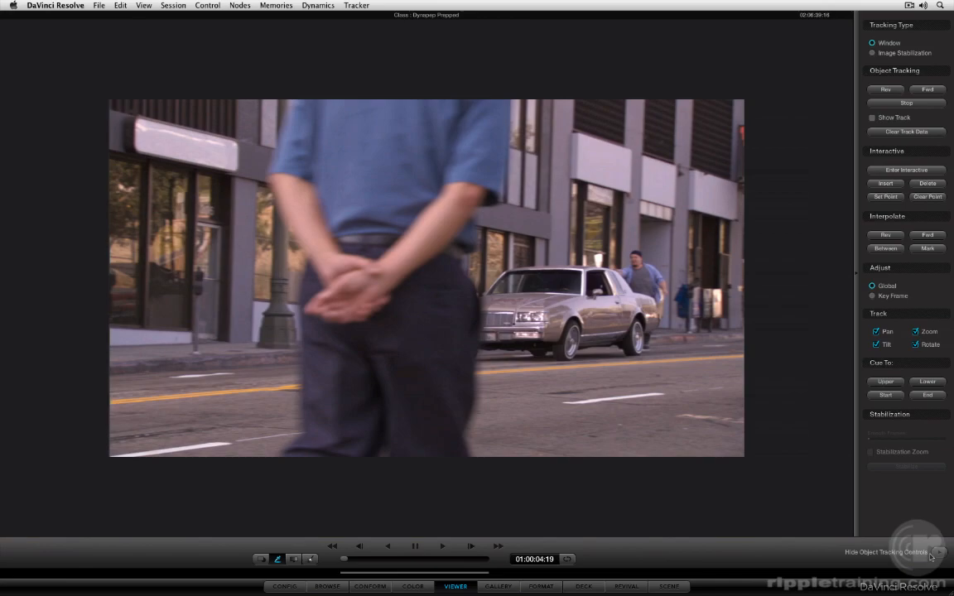
click(940, 553)
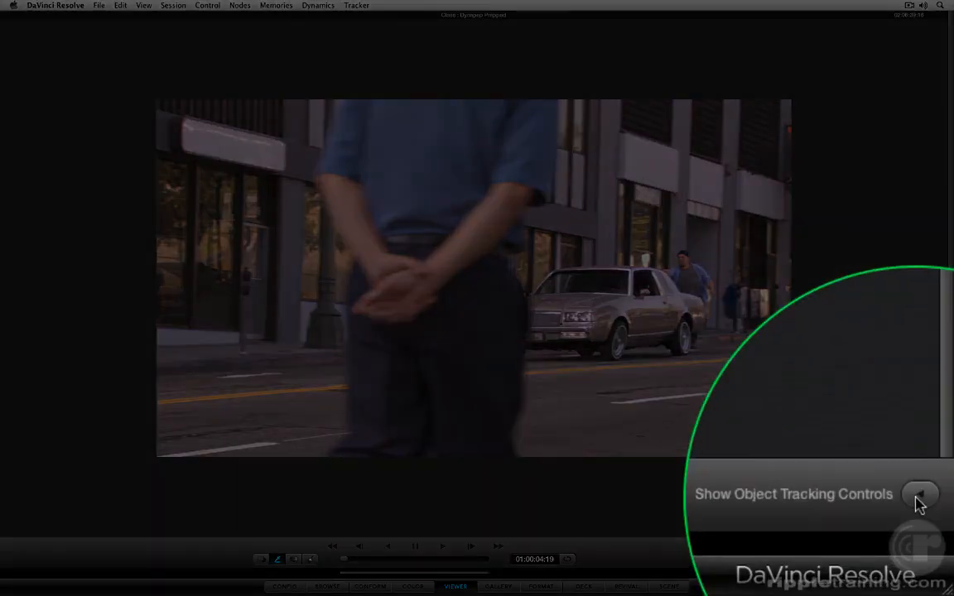
click(920, 494)
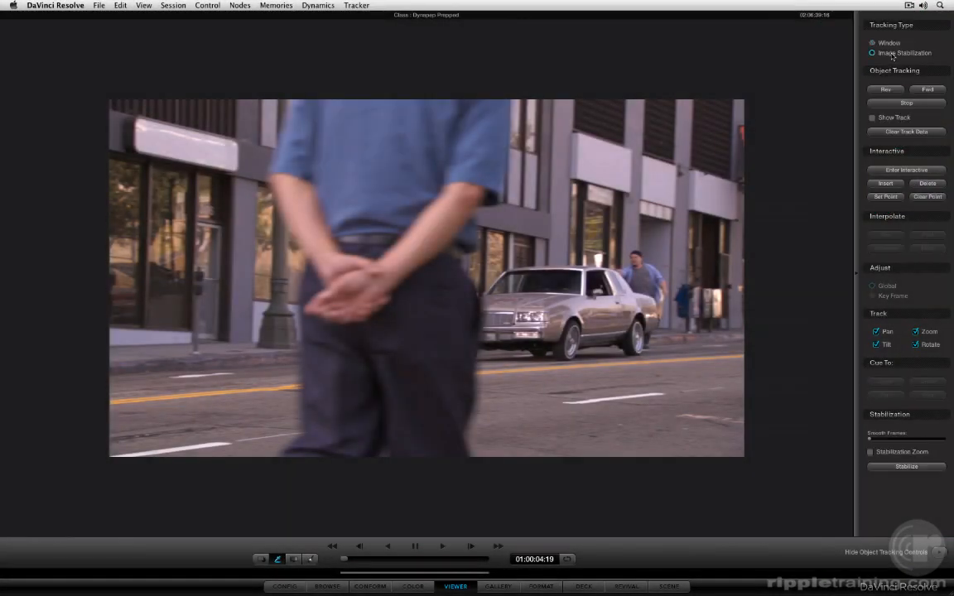
click(871, 43)
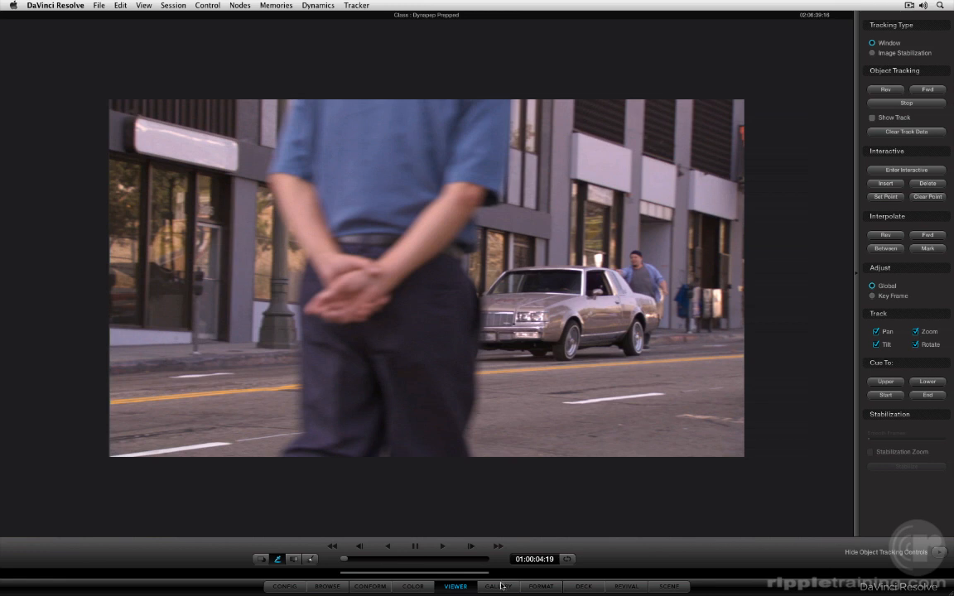
click(497, 586)
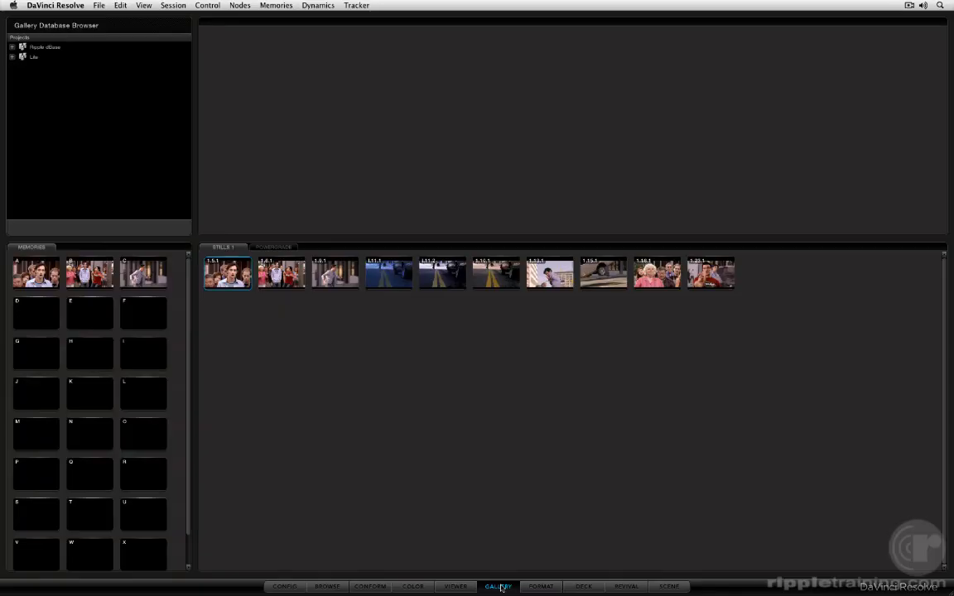
- Return to the Gallery page via Color and browse between the stills albums
click(414, 586)
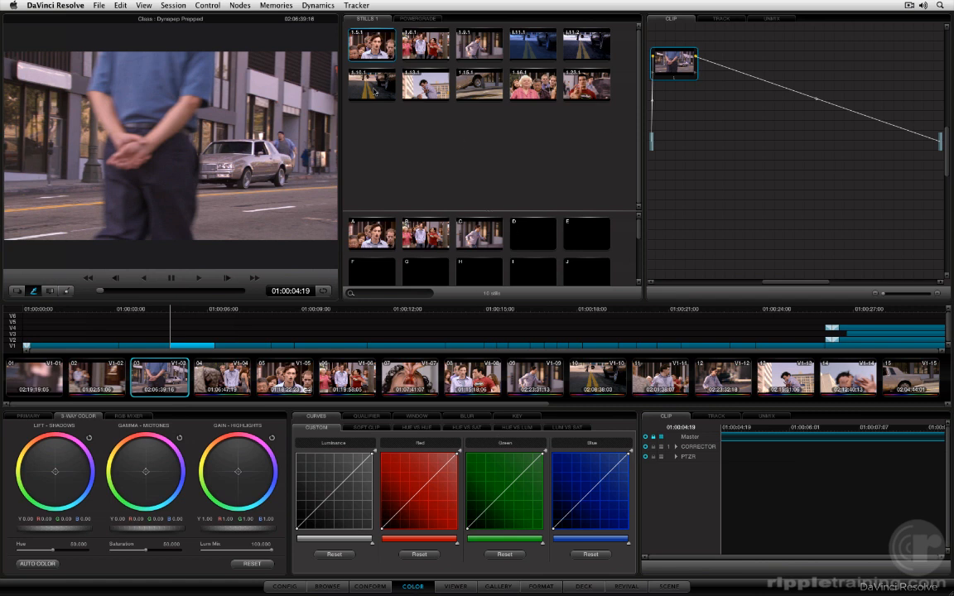
click(497, 586)
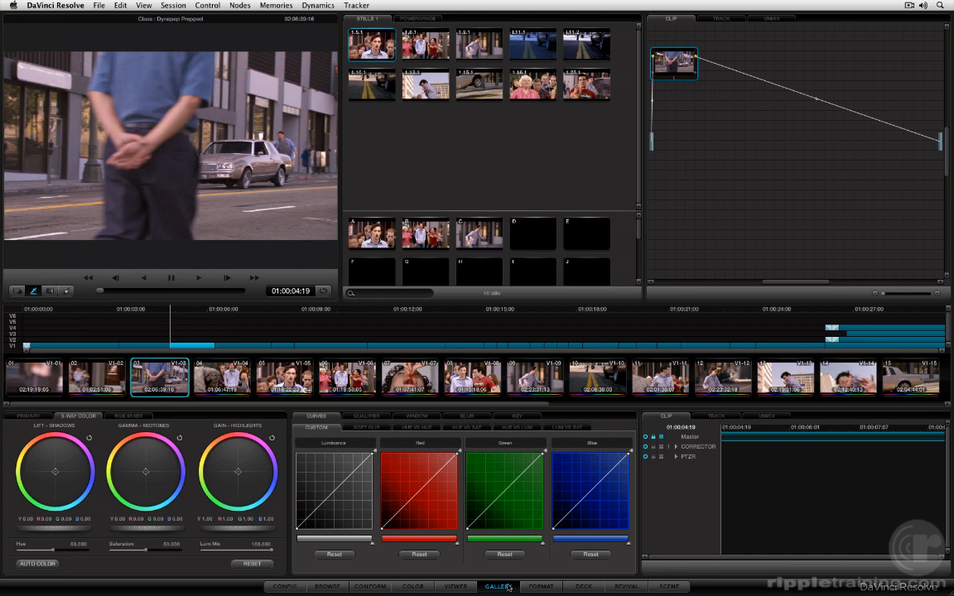
click(497, 586)
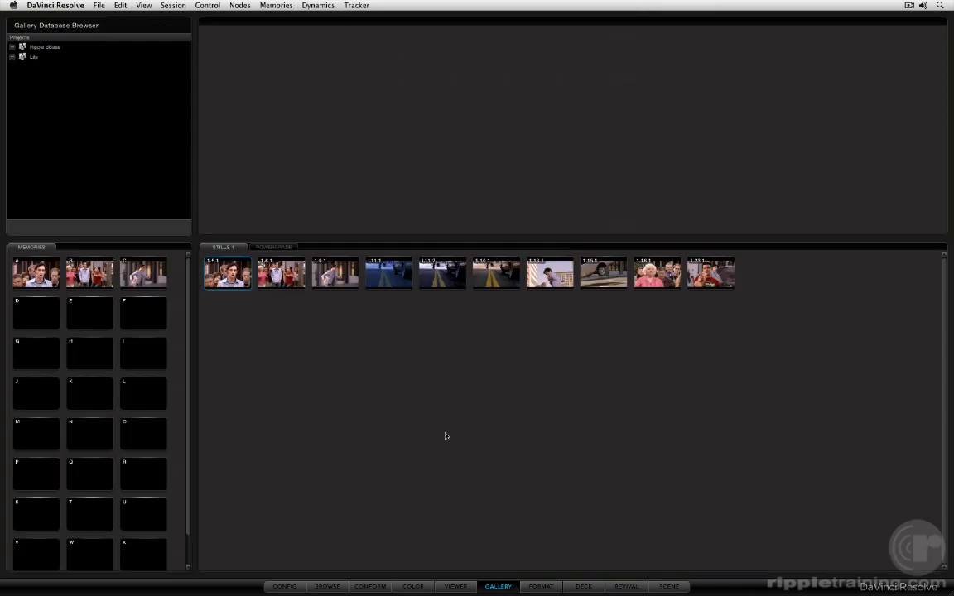
mouse_move(262, 399)
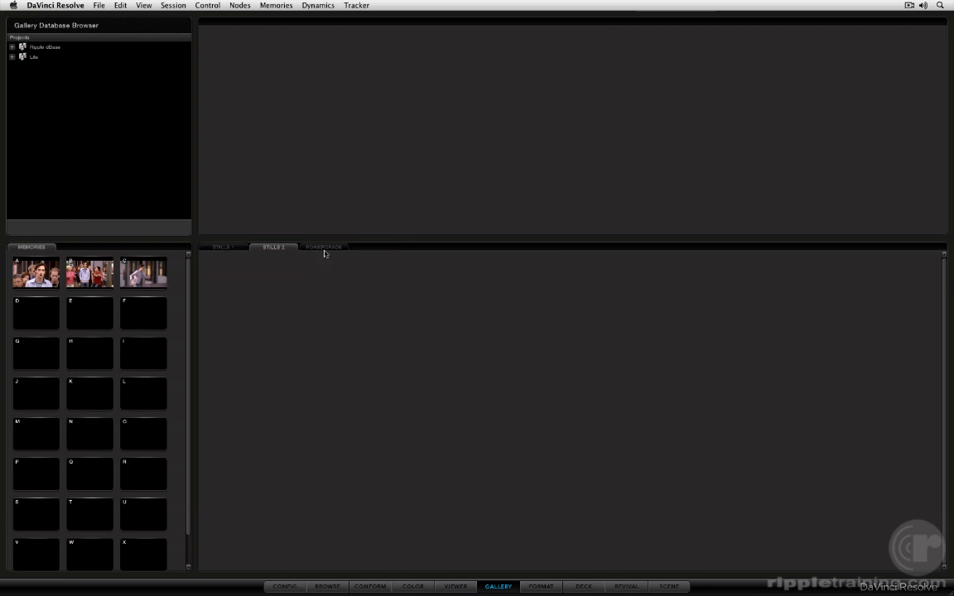
click(222, 246)
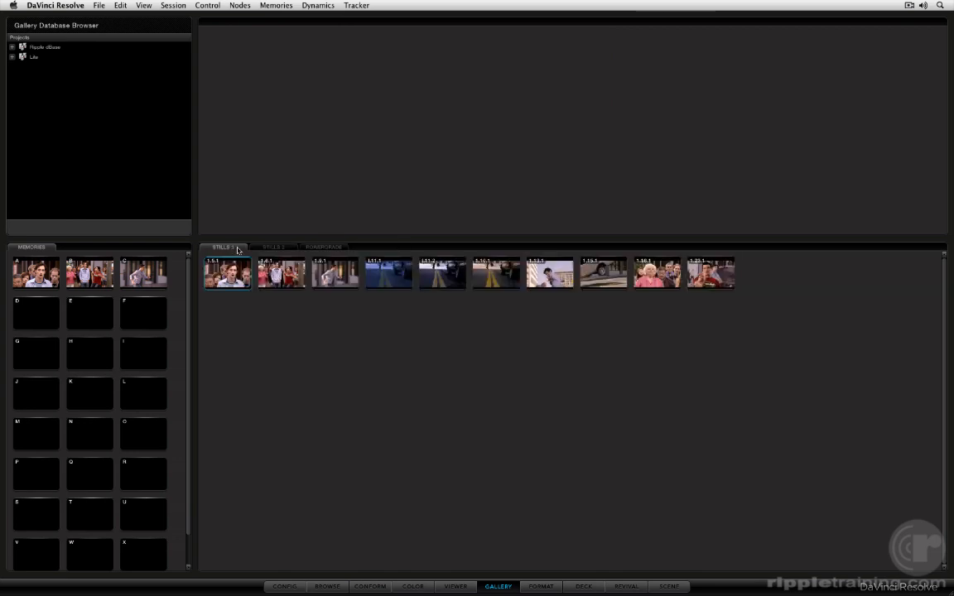
click(271, 247)
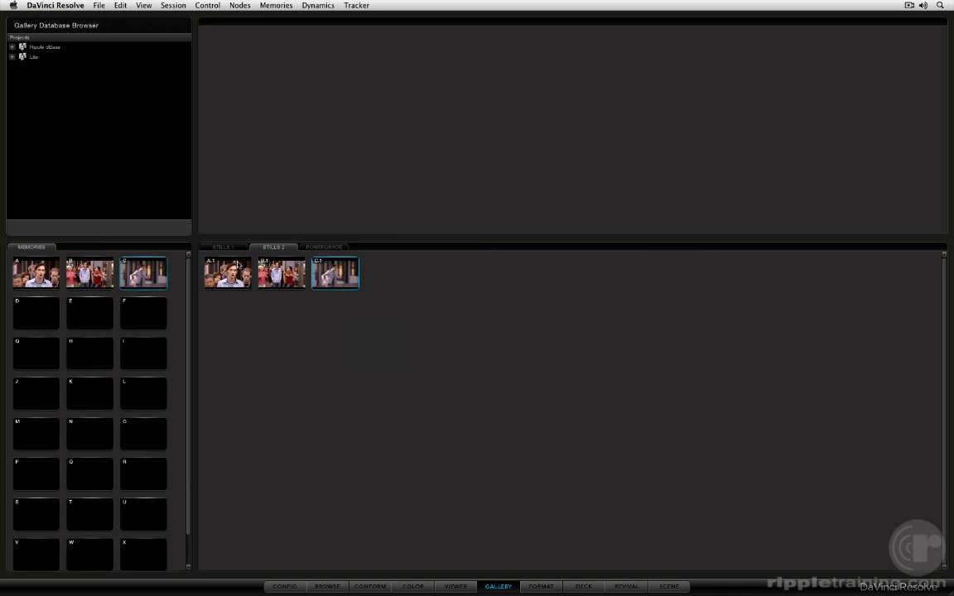
click(220, 247)
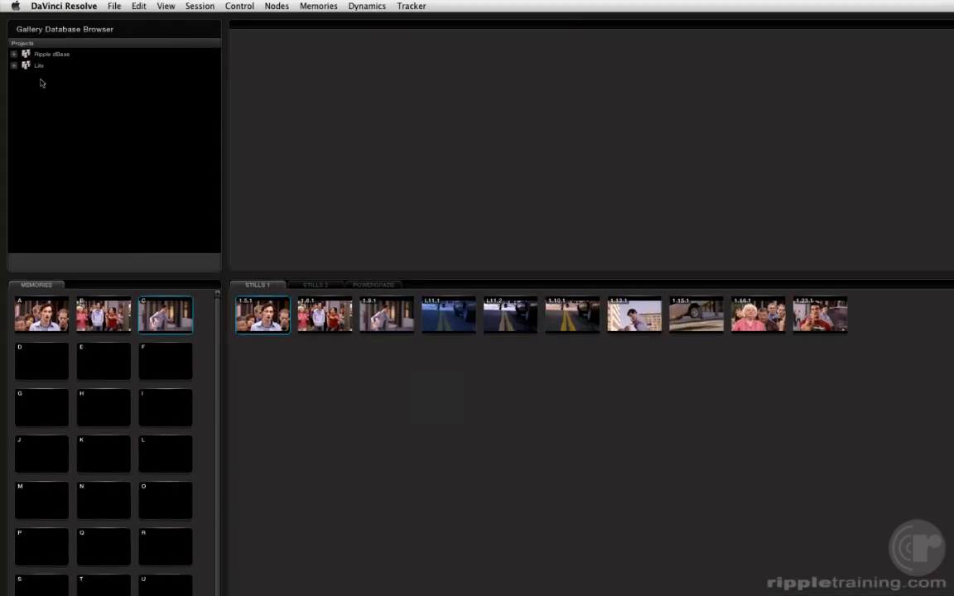
- Expand the database to the user's POWERGRADE album and copy stills 1.15.1 and 1.20.1 into Stills 2
click(13, 53)
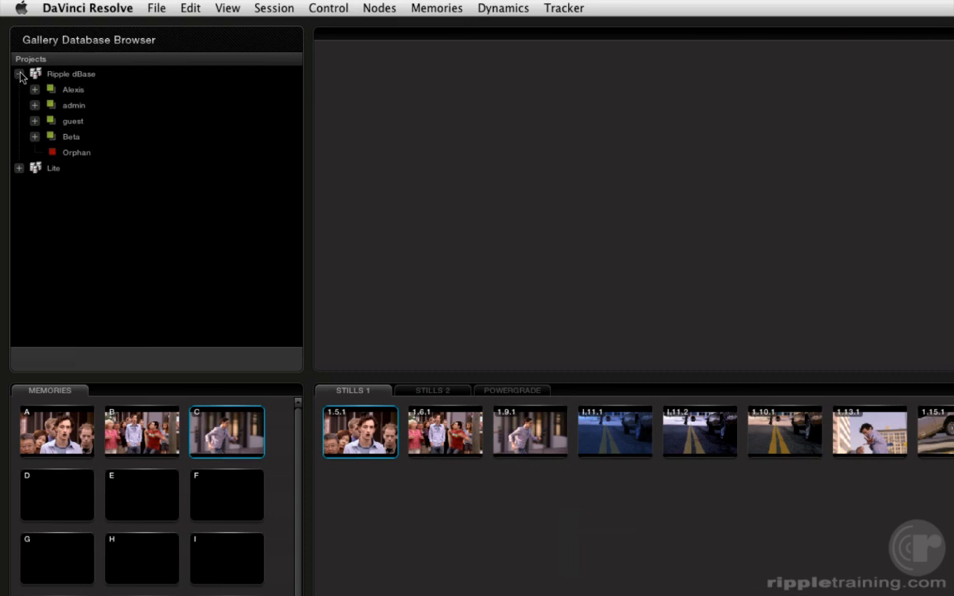
click(35, 90)
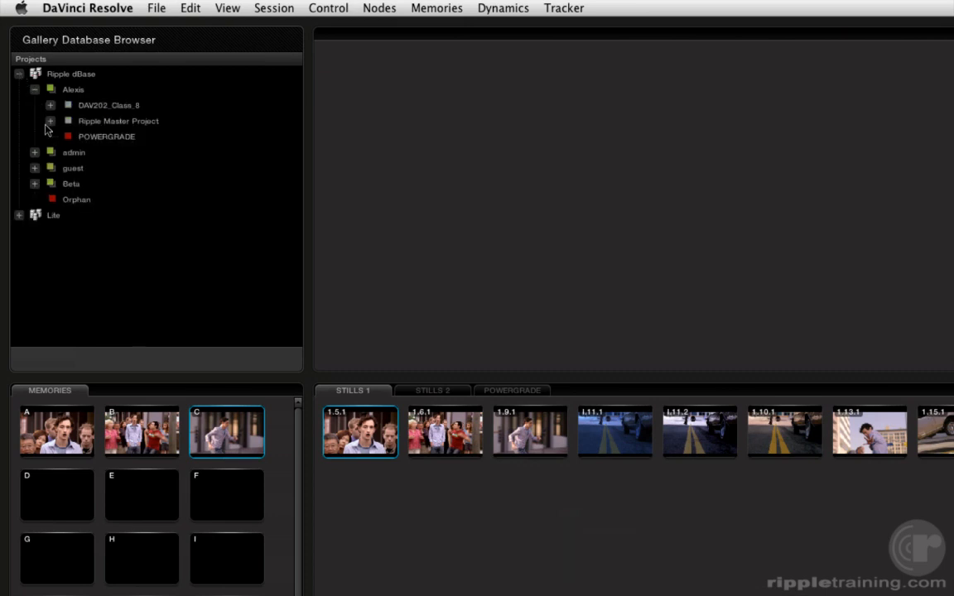
click(106, 136)
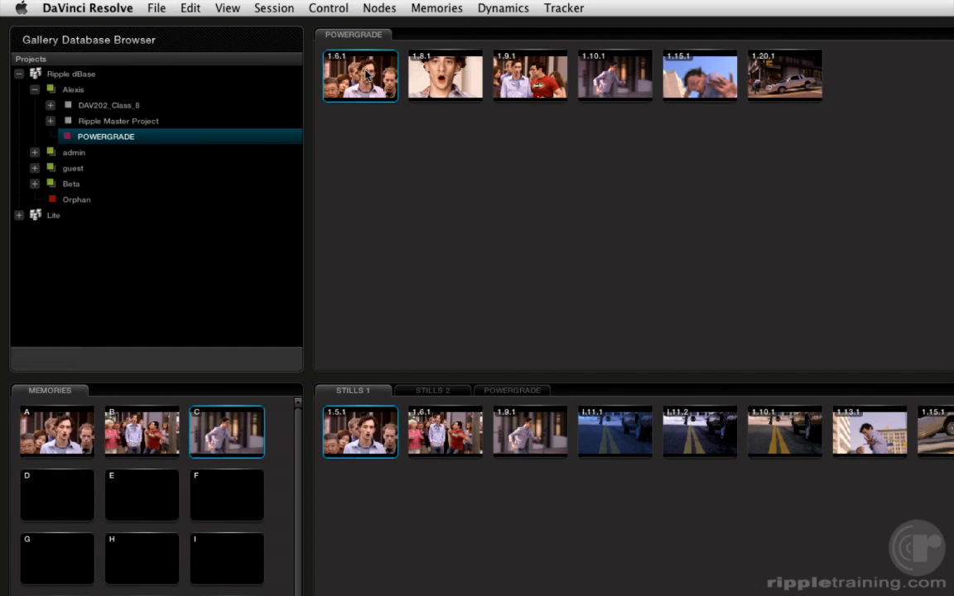
click(430, 391)
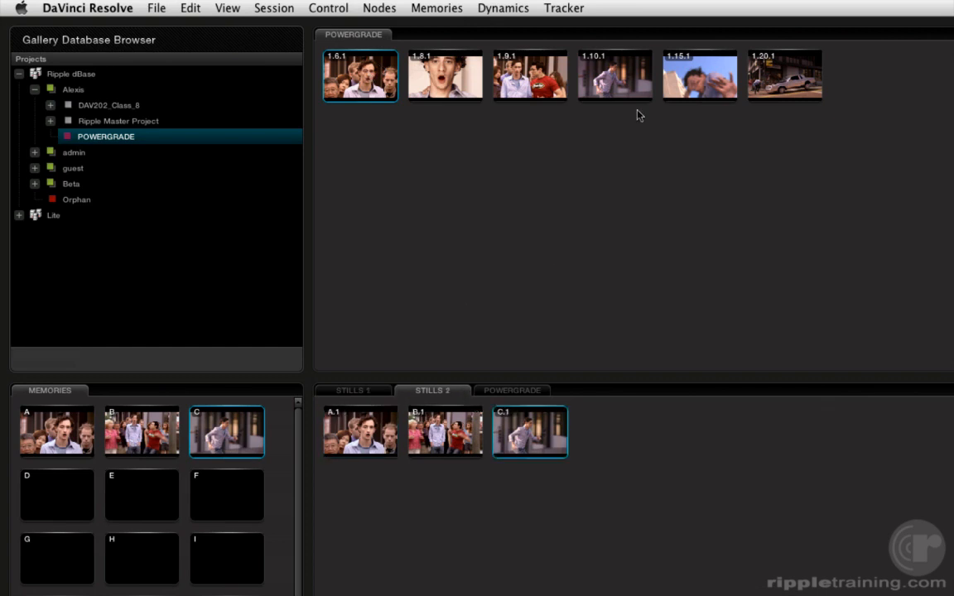
click(614, 76)
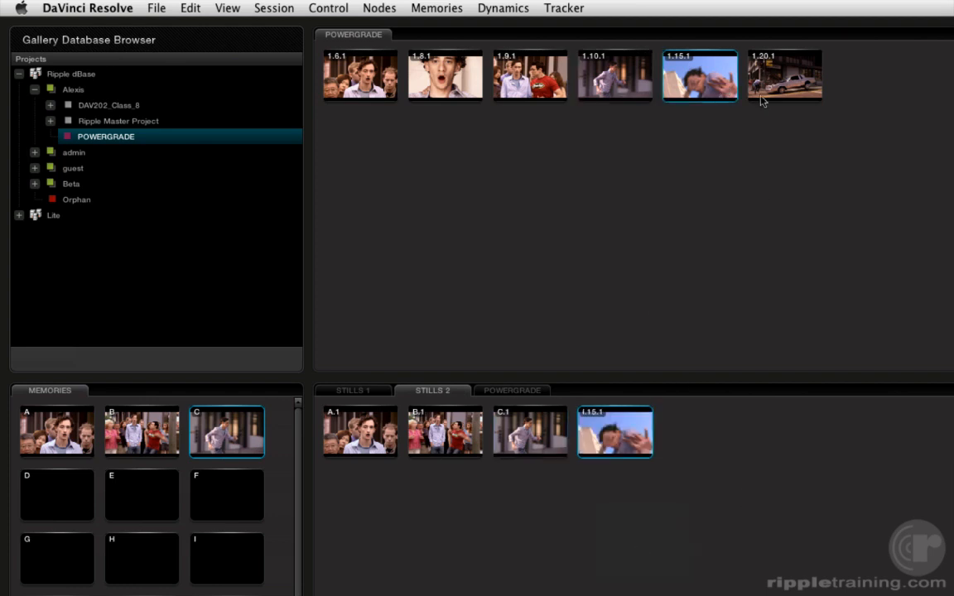
click(785, 76)
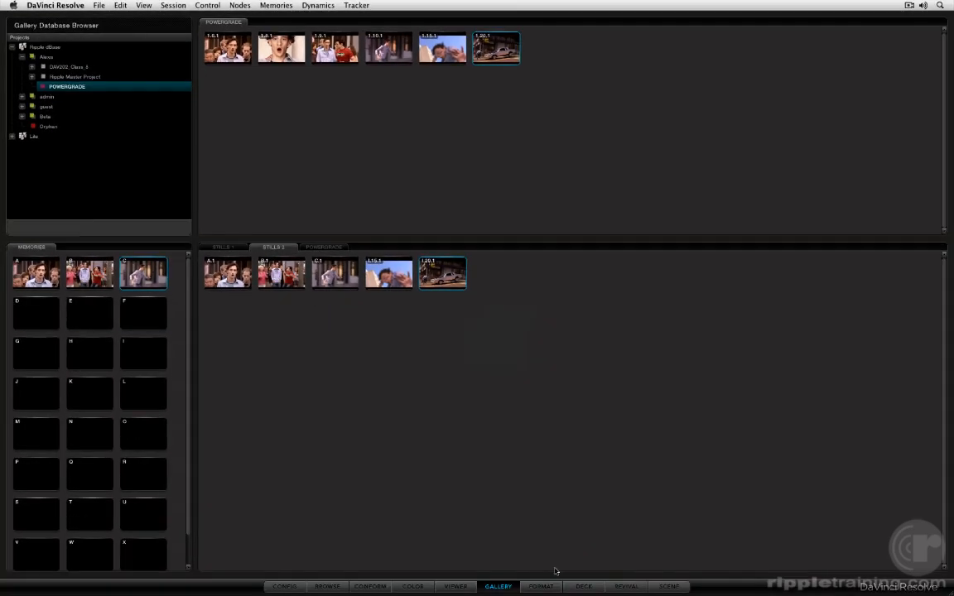
click(540, 586)
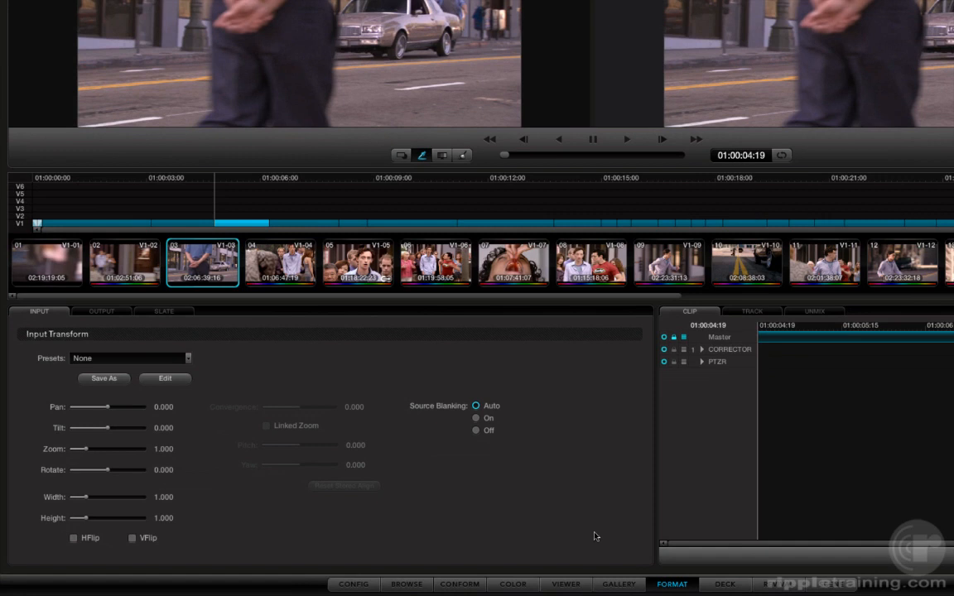
- Review the output format and slate burn-in settings, then go to the Color page
click(101, 311)
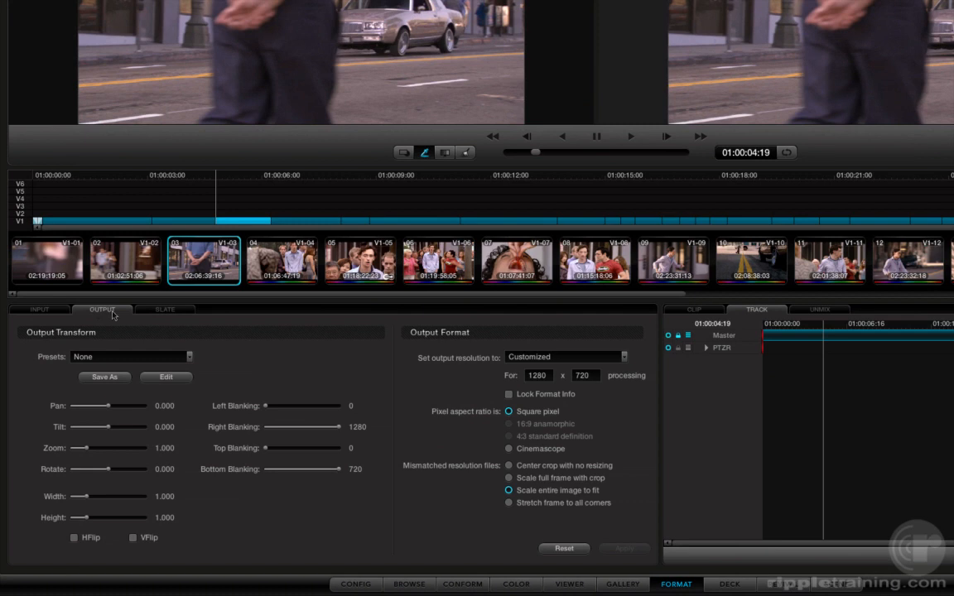
click(164, 309)
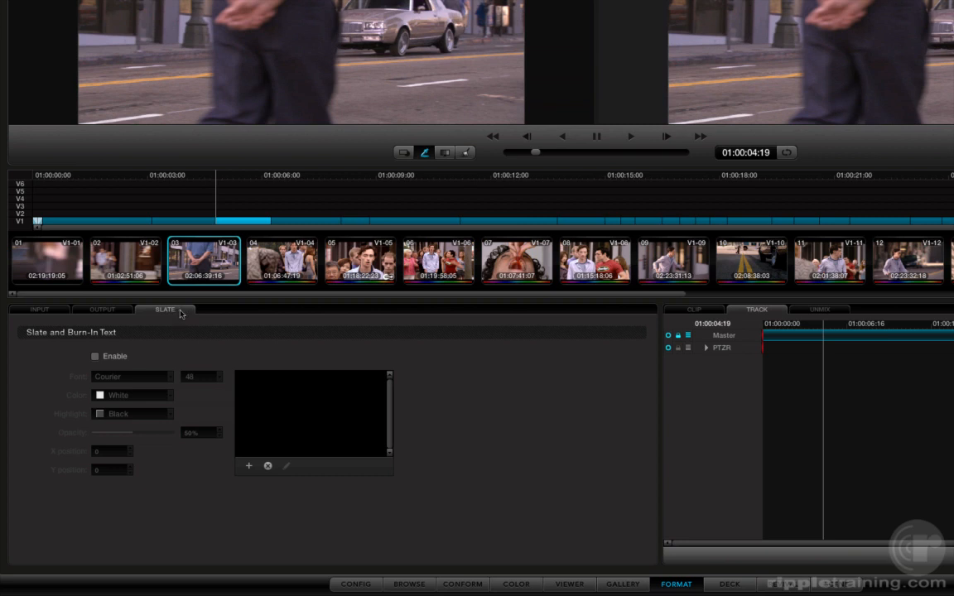
click(39, 309)
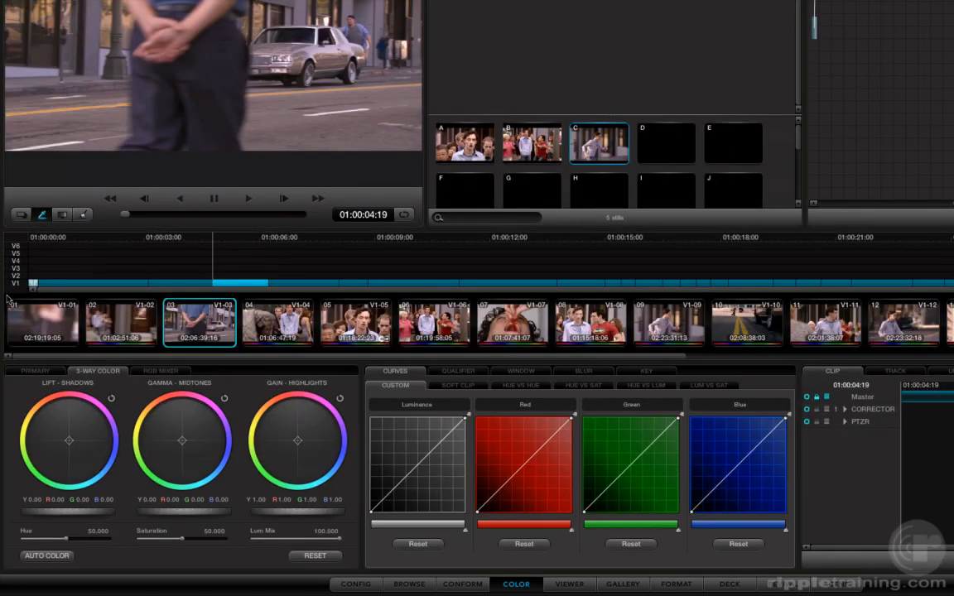
- Show the primary corrections as level bars, then go to the Deck capture page
click(35, 371)
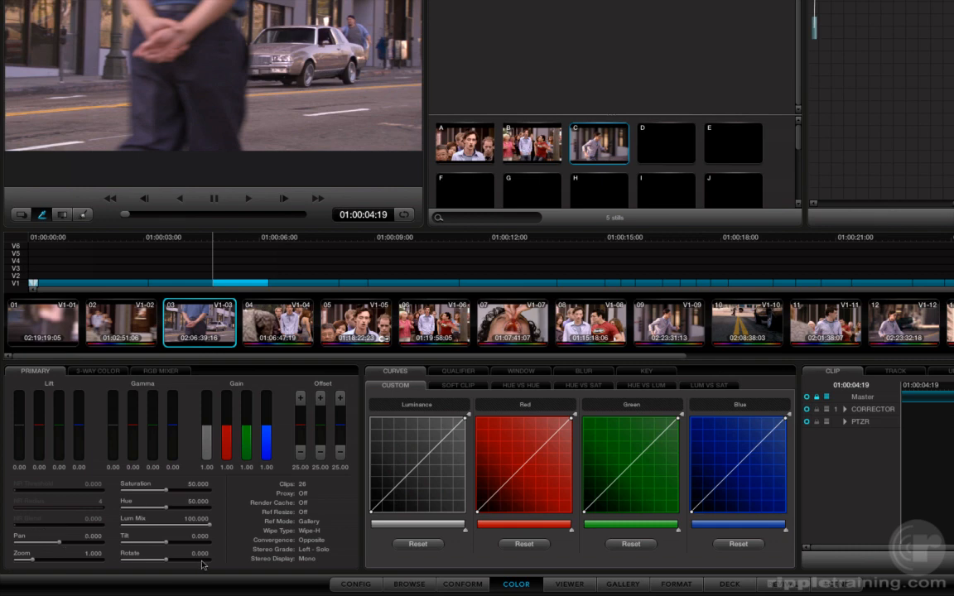
click(676, 582)
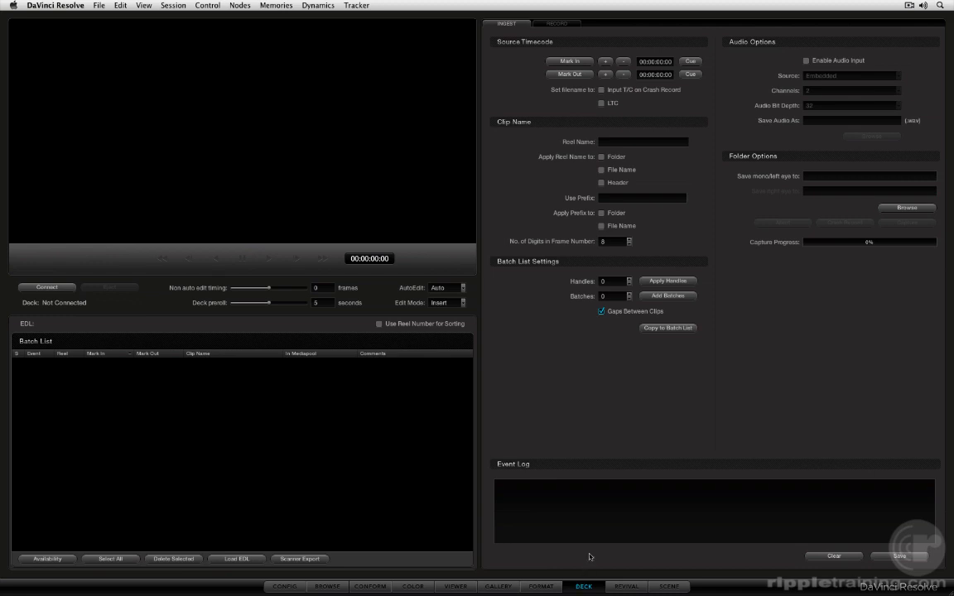
mouse_move(608, 418)
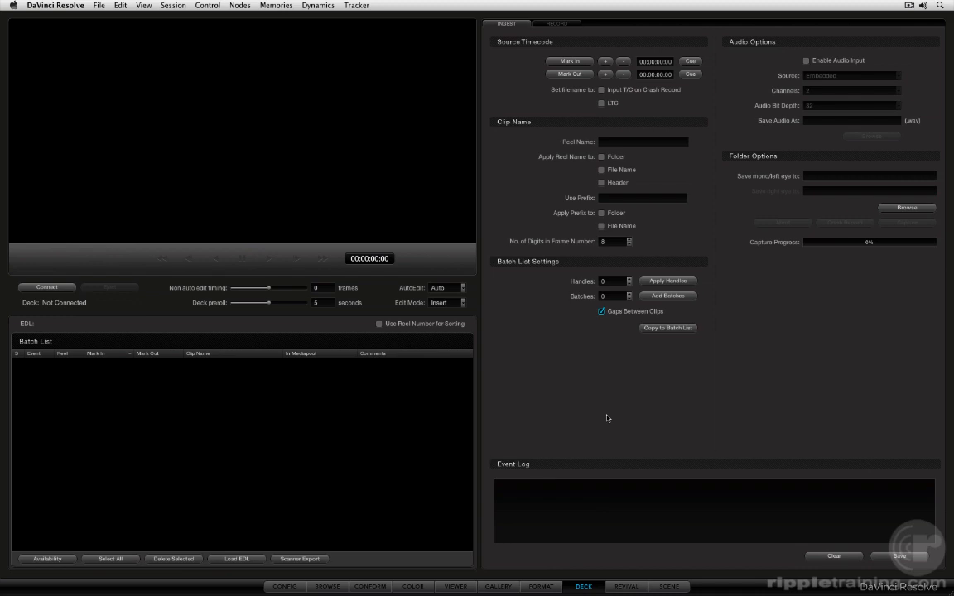
mouse_move(672, 207)
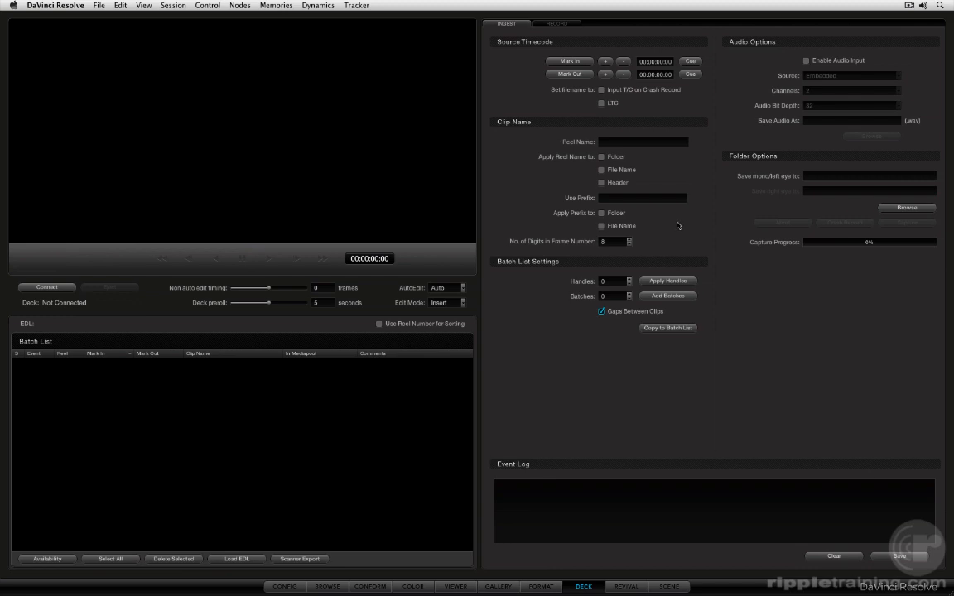
- Show the record-to-tape settings, then go to the Revival page
click(556, 24)
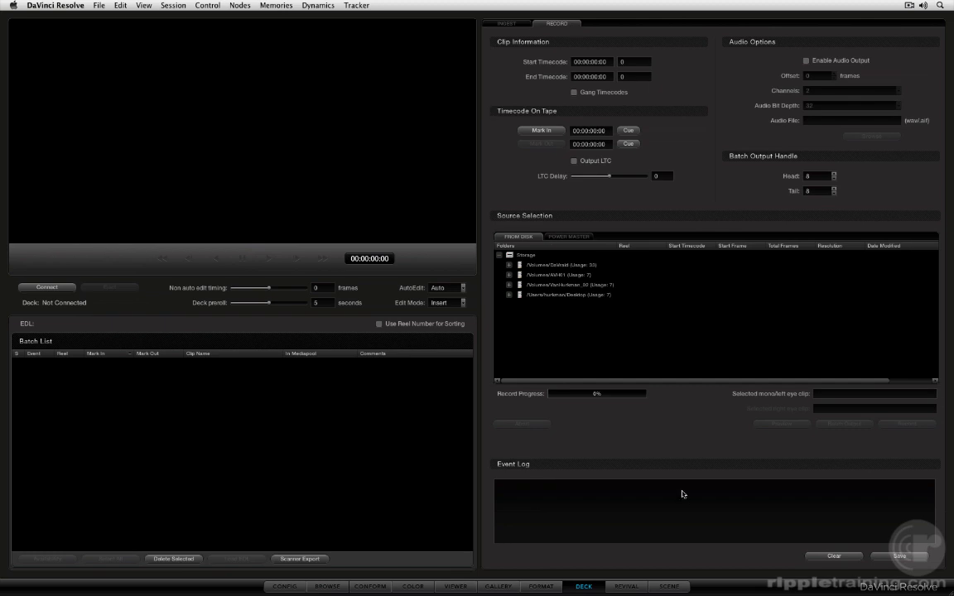
click(626, 587)
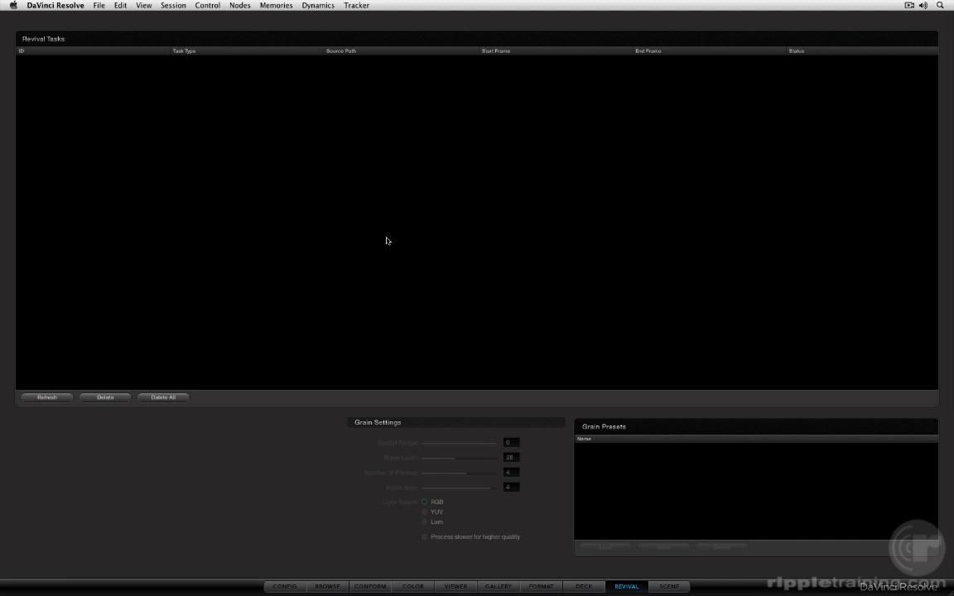
mouse_move(381, 242)
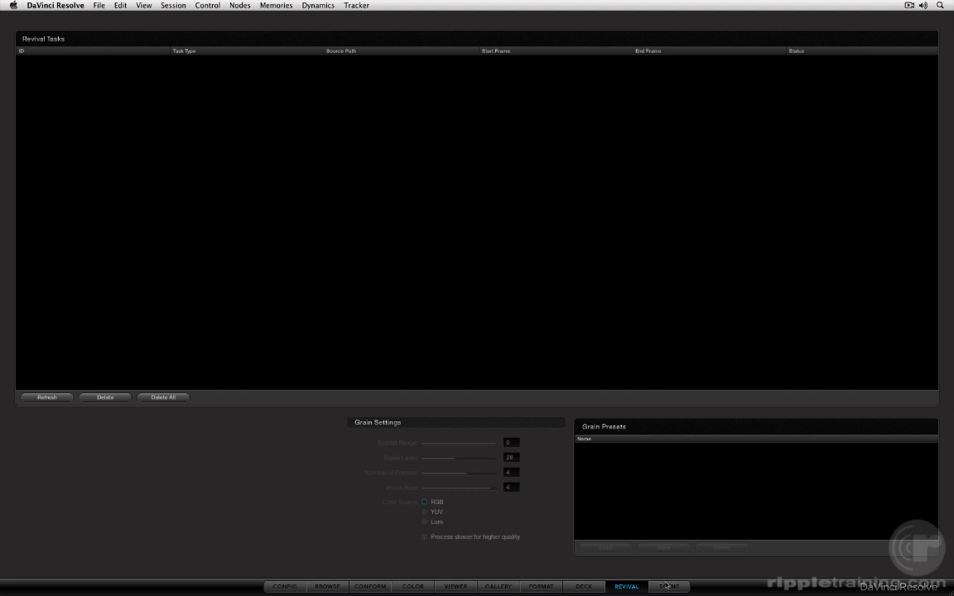
- From the Browse page select the master file in the project folder and bring up its actions for scene cut detection
click(669, 586)
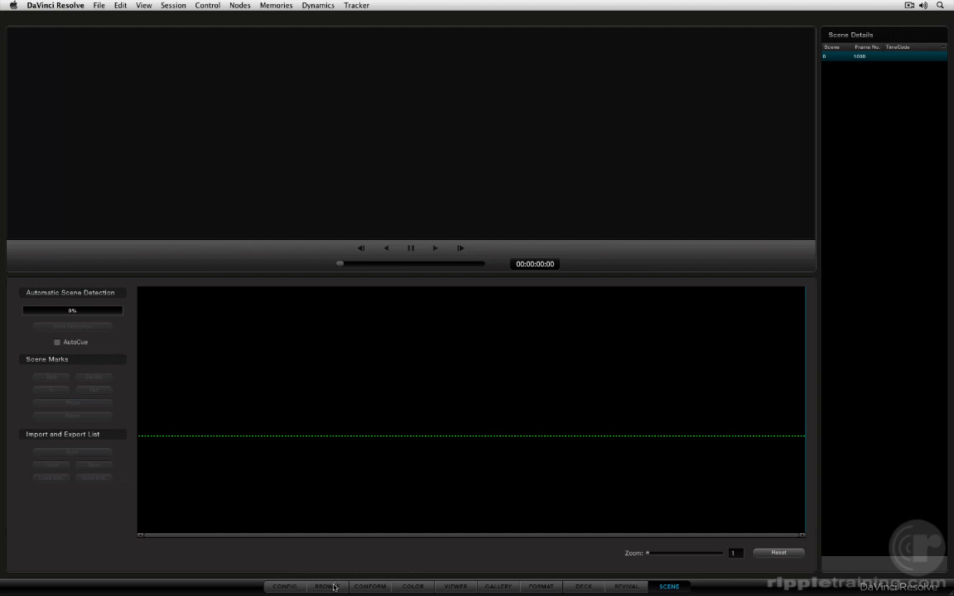
click(328, 587)
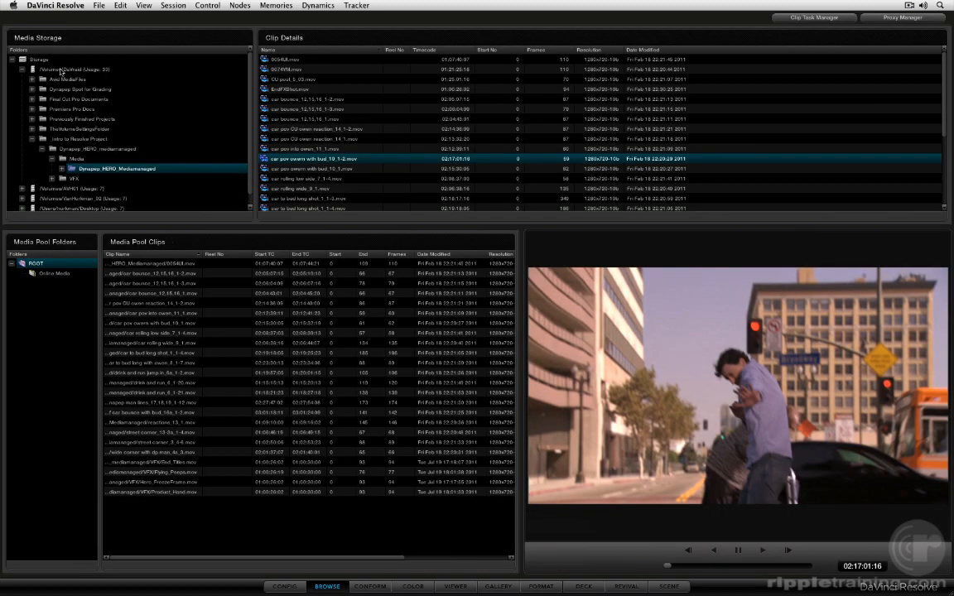
click(79, 139)
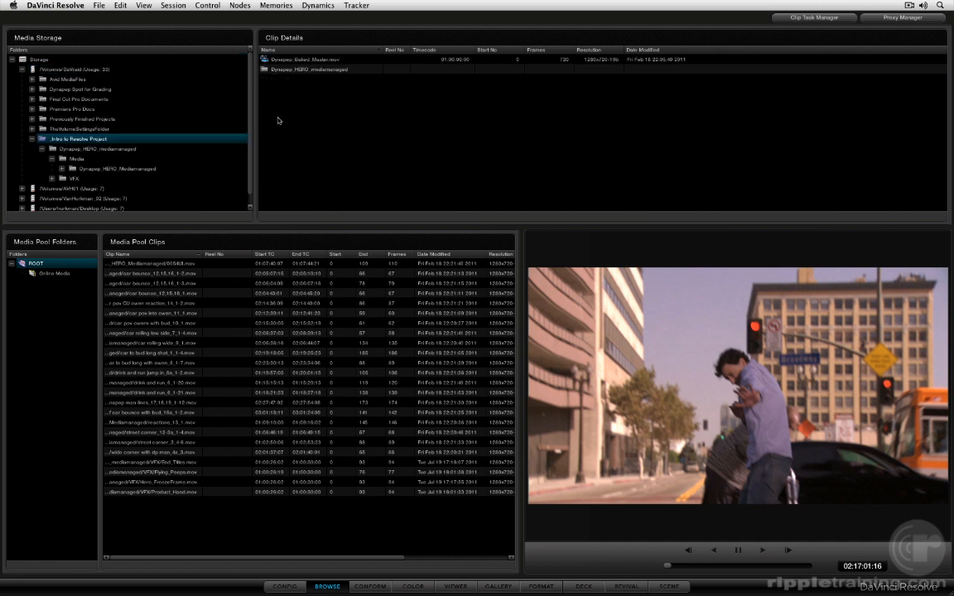
click(306, 59)
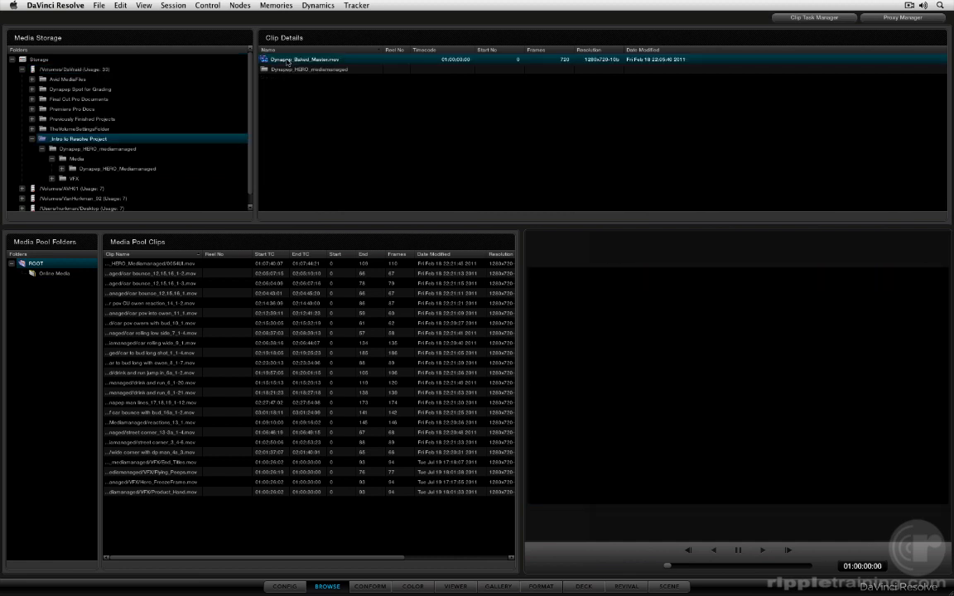
right_click(305, 60)
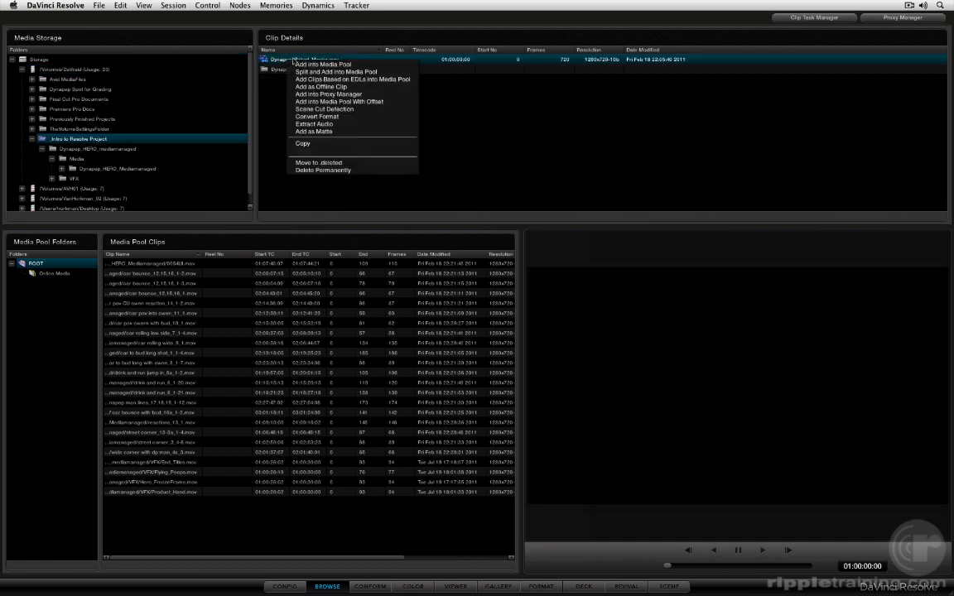
mouse_move(339, 101)
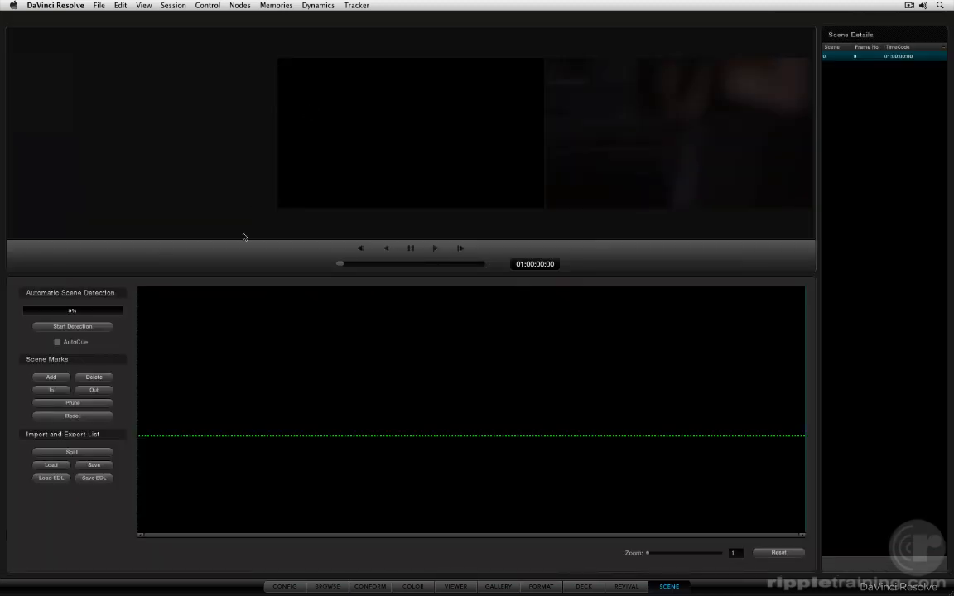
- Run scene cut detection on the master file and jump through several detected cuts in the list
click(72, 326)
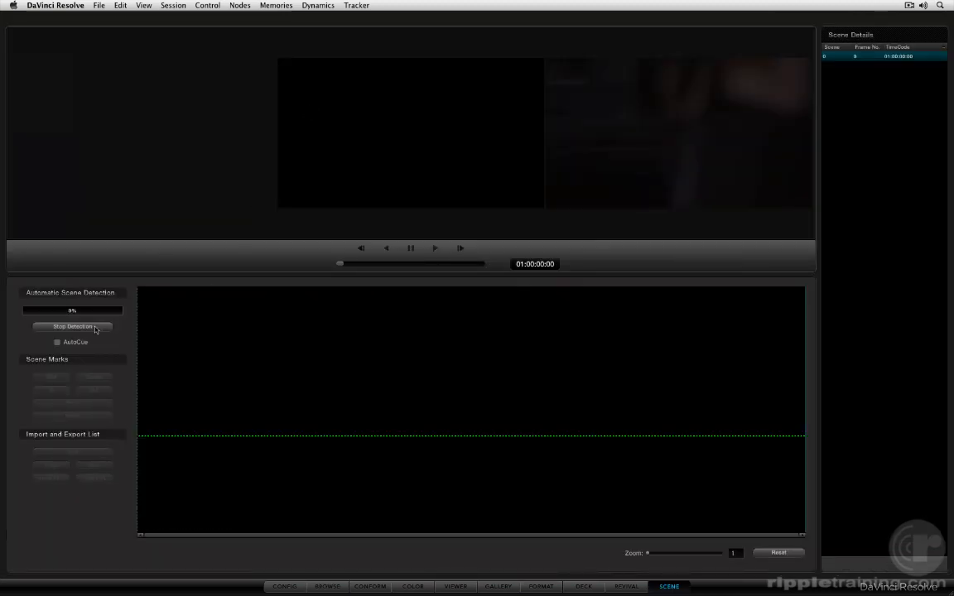
click(73, 326)
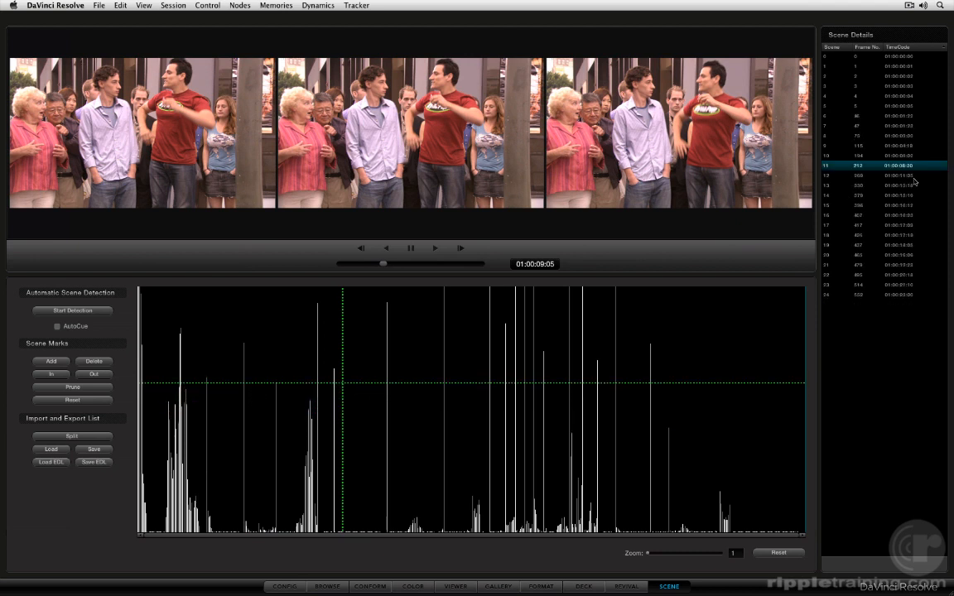
click(861, 176)
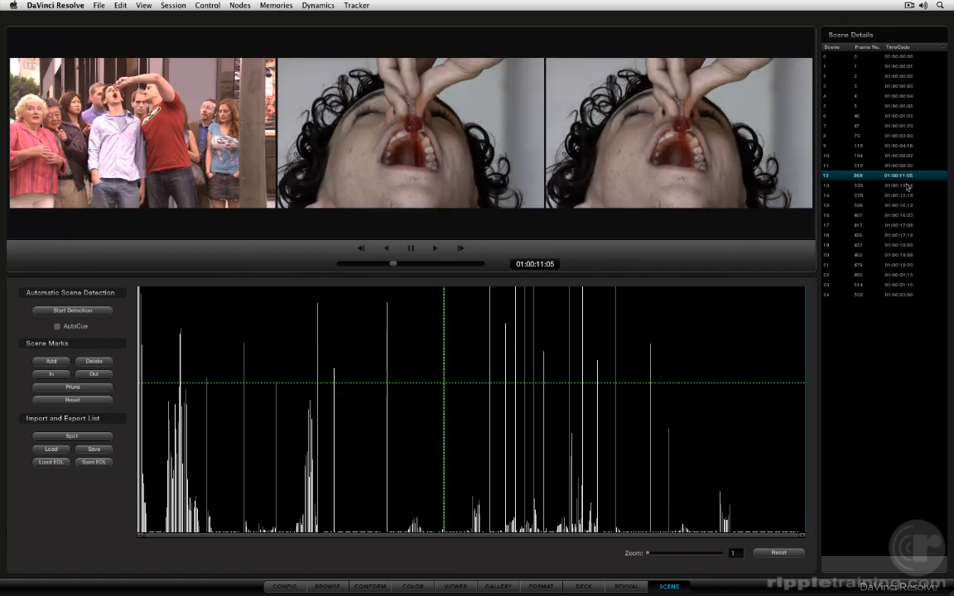
click(858, 195)
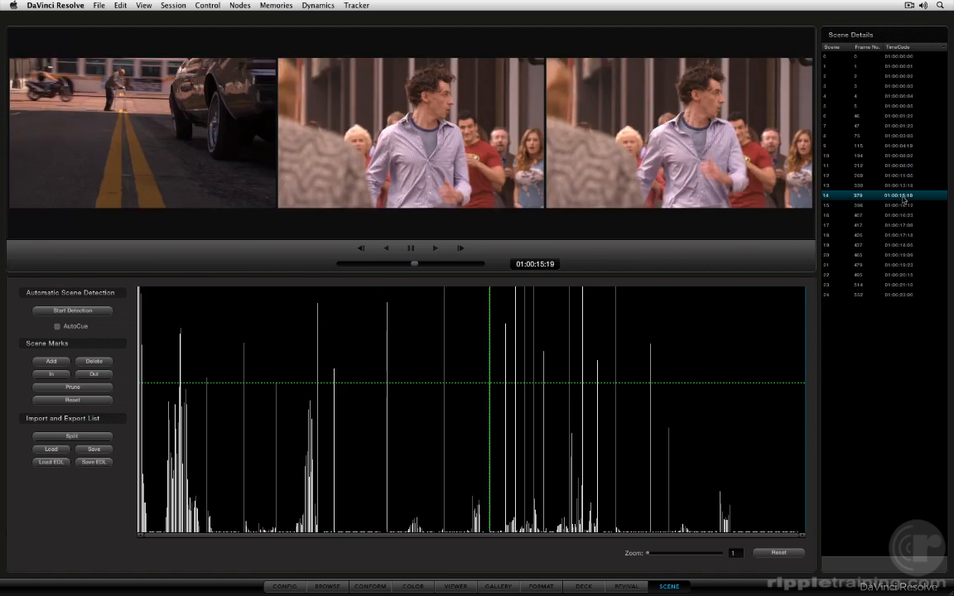
click(884, 205)
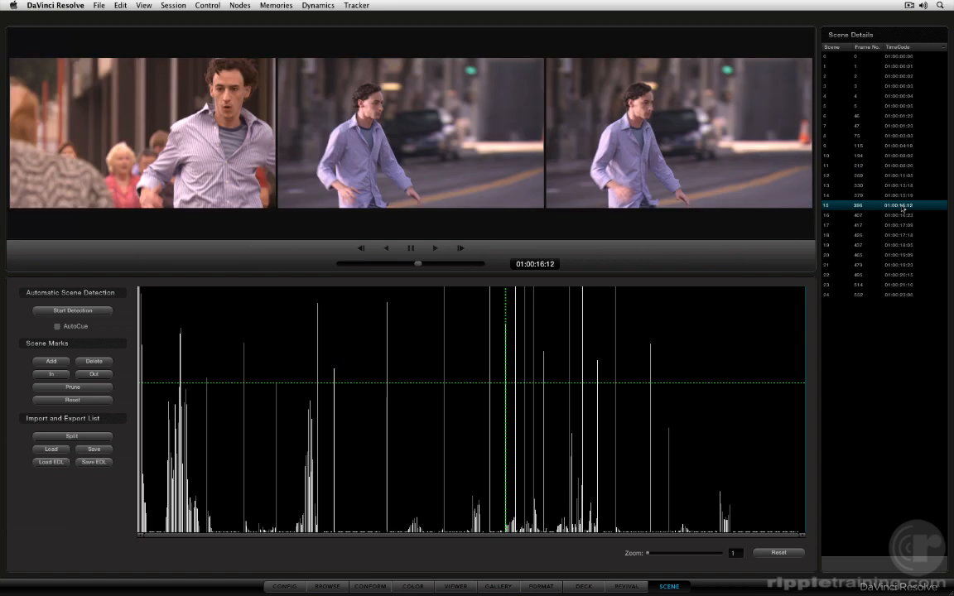